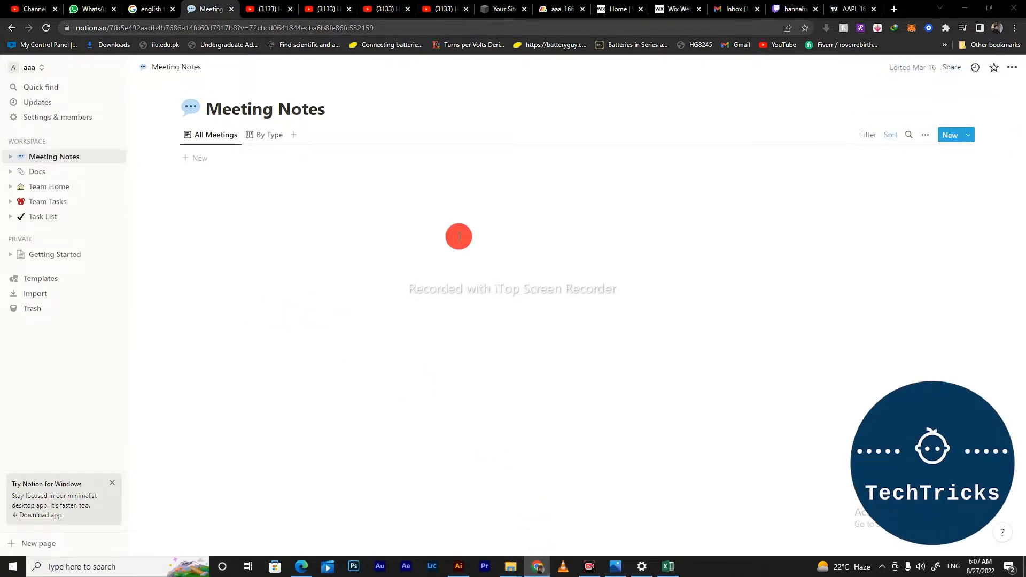
# Open Share for Meeting Notes and show workspace-wide access levels for Everyone at aaa
pyautogui.click(951, 66)
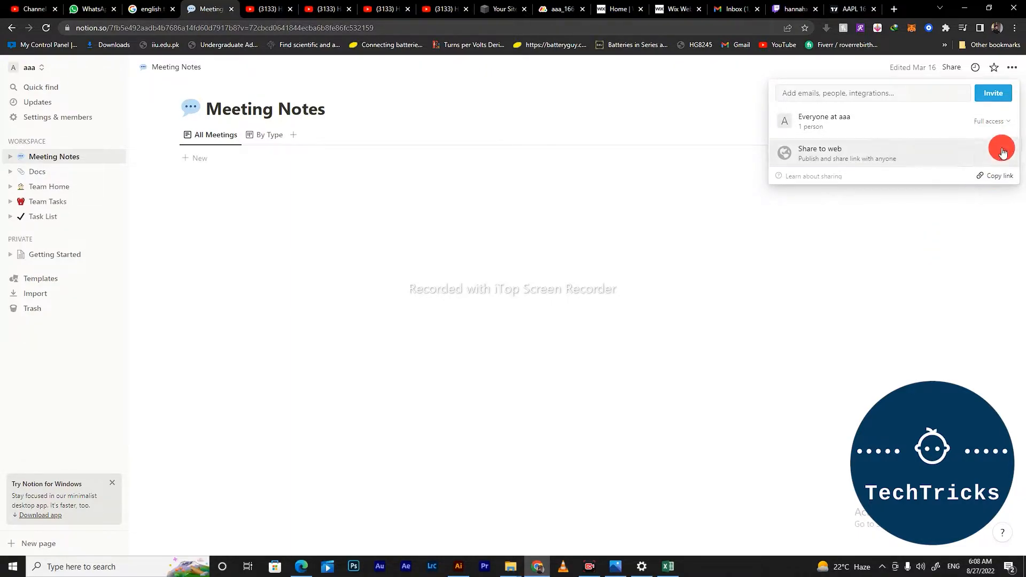
pyautogui.click(990, 124)
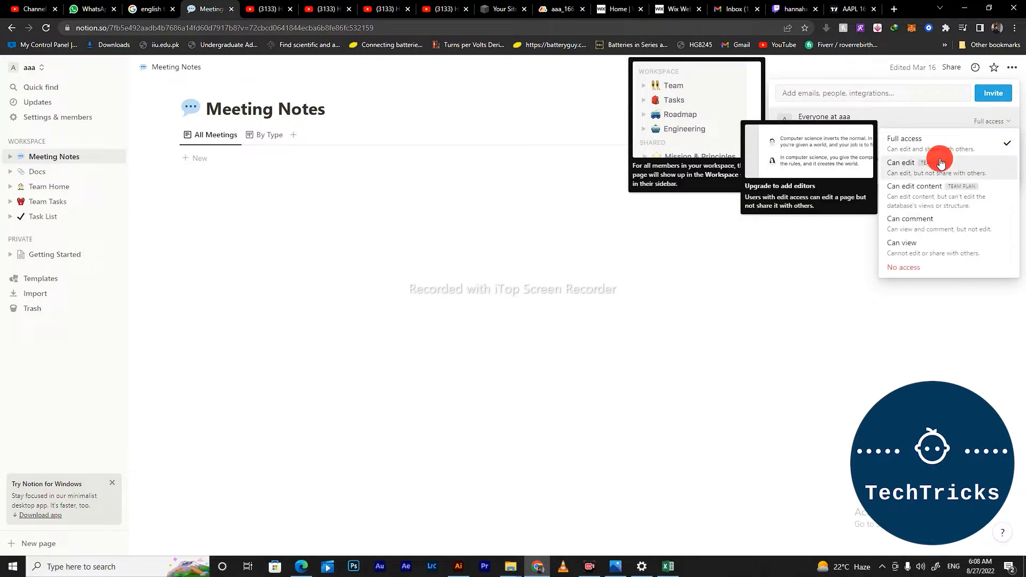
pyautogui.moveTo(930, 191)
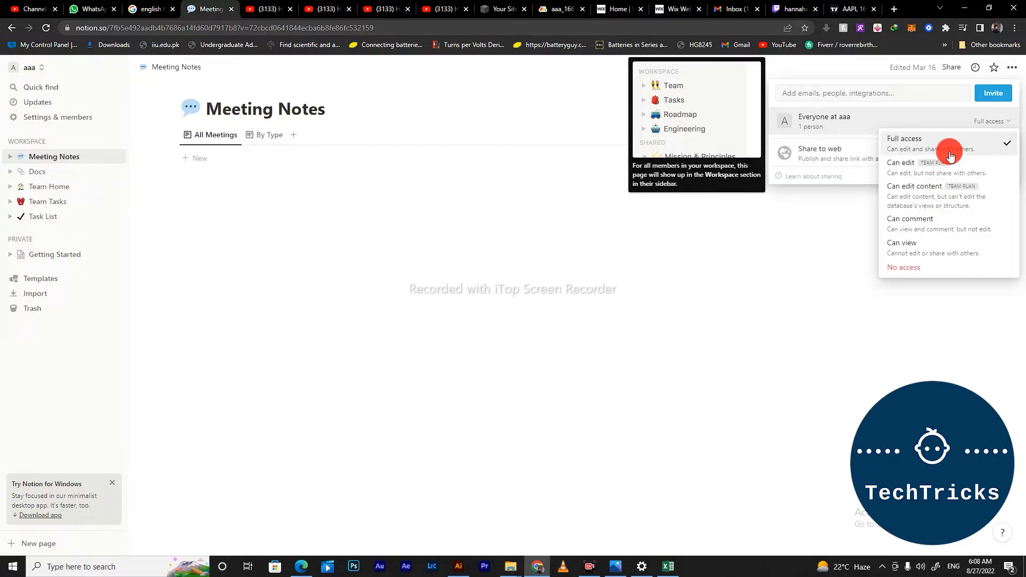
pyautogui.moveTo(947, 162)
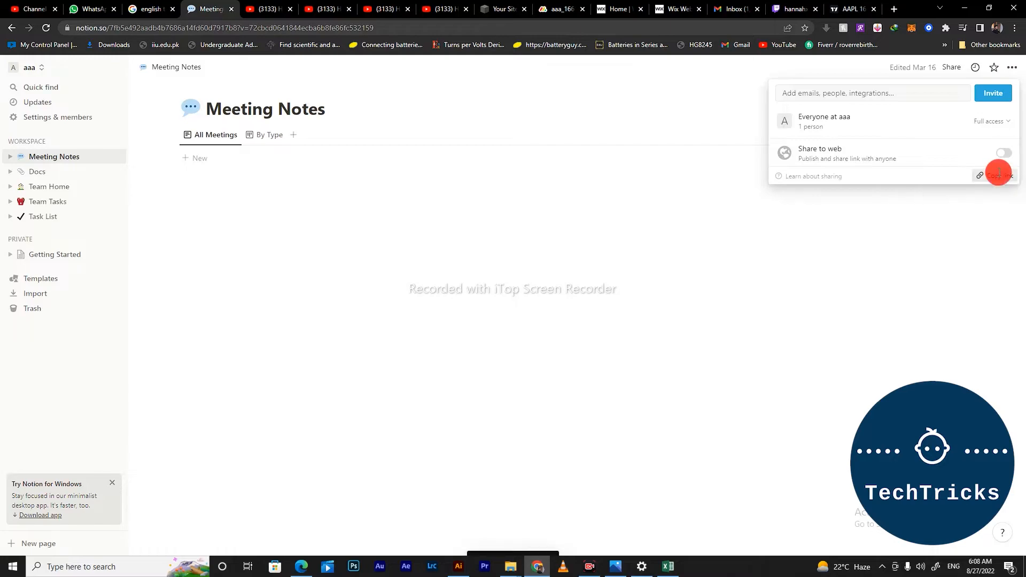
# Copy the Meeting Notes page link, keeping Full access for Everyone at aaa
pyautogui.click(997, 175)
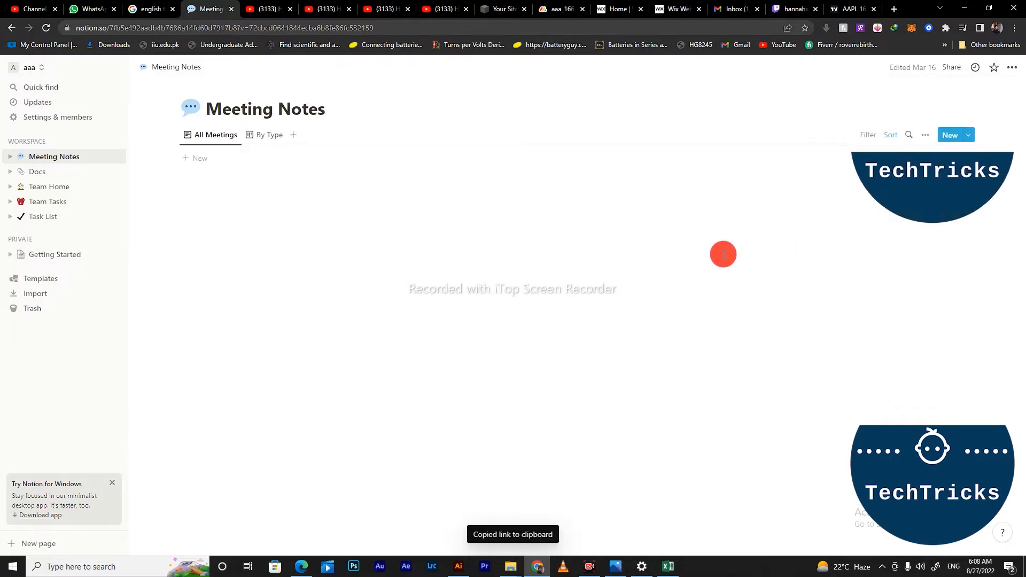